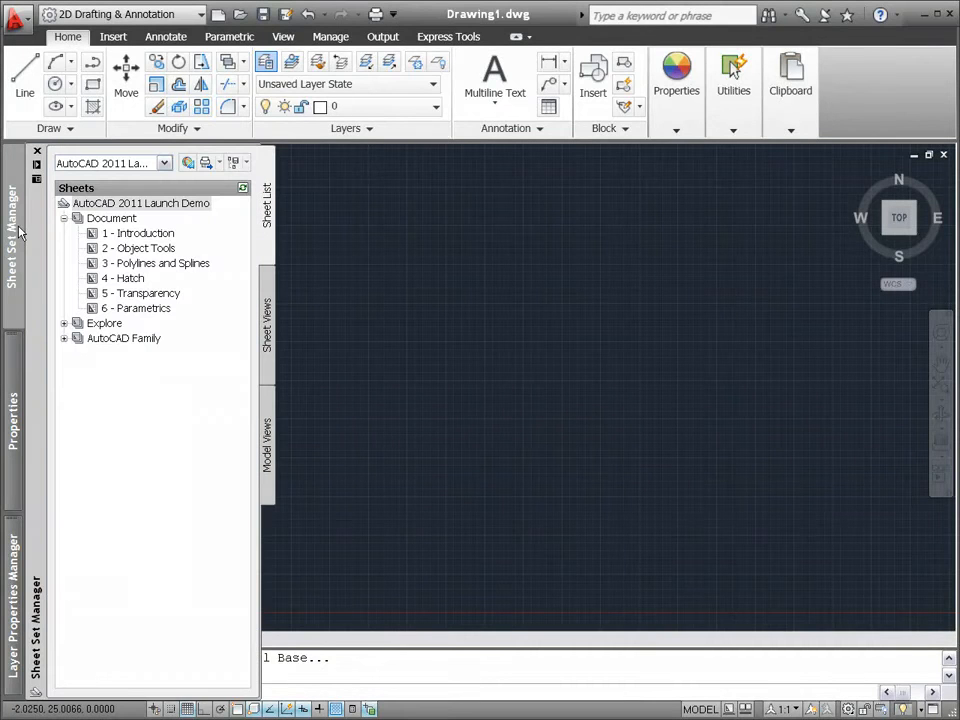
Open sheet 2 - Object Tools from the Sheet Set Manager.
double_click(144, 248)
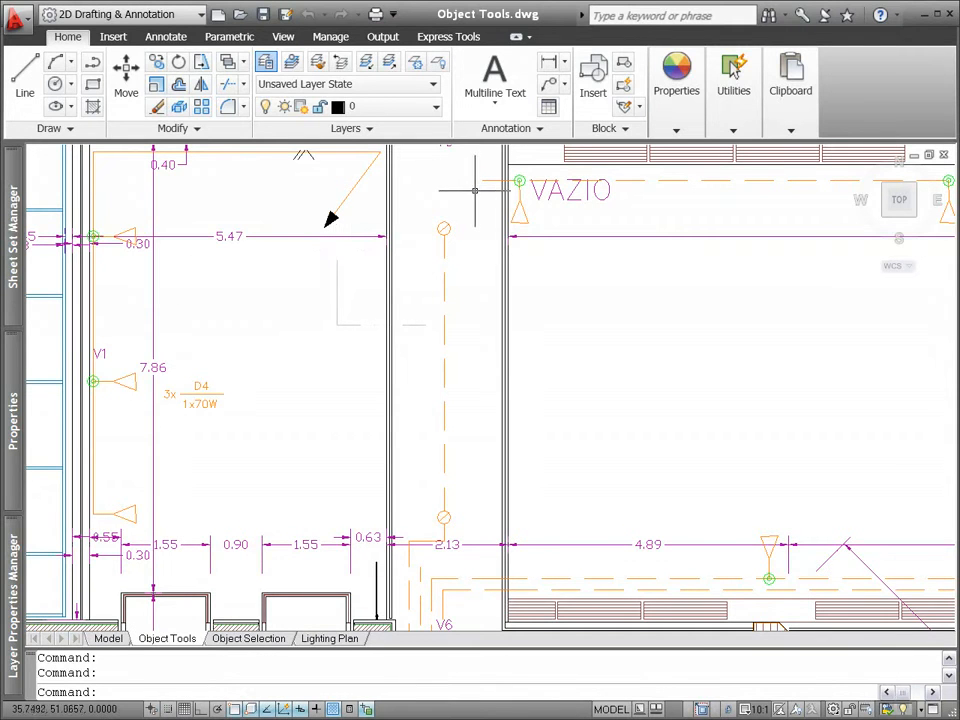
Select an Illumination object in the plan and view its shortcut options.
click(484, 180)
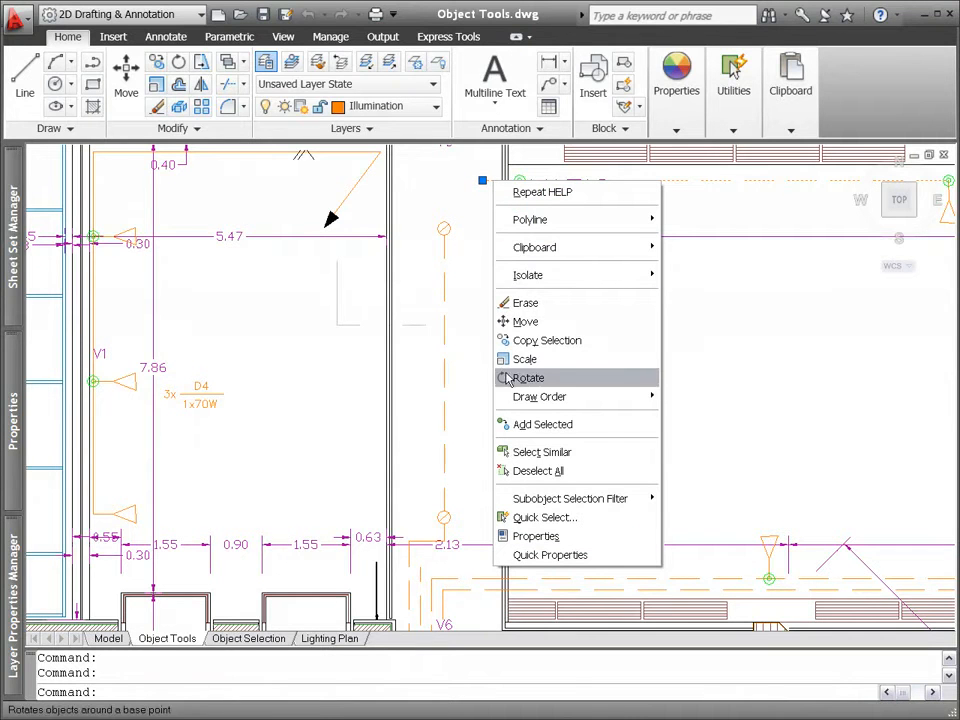
click(542, 424)
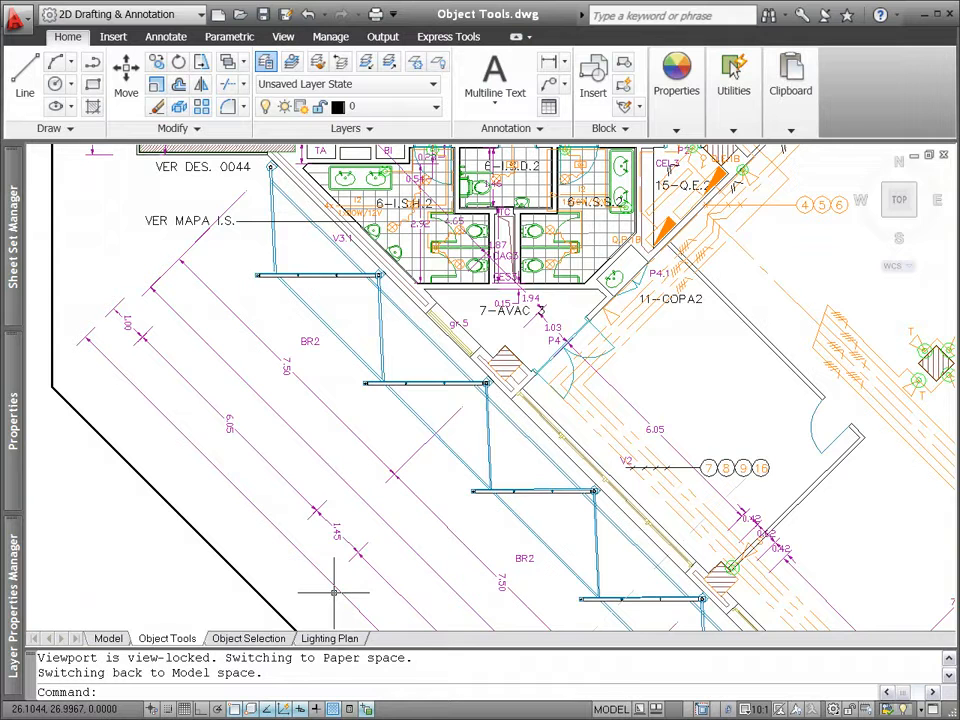
mouse_move(272, 356)
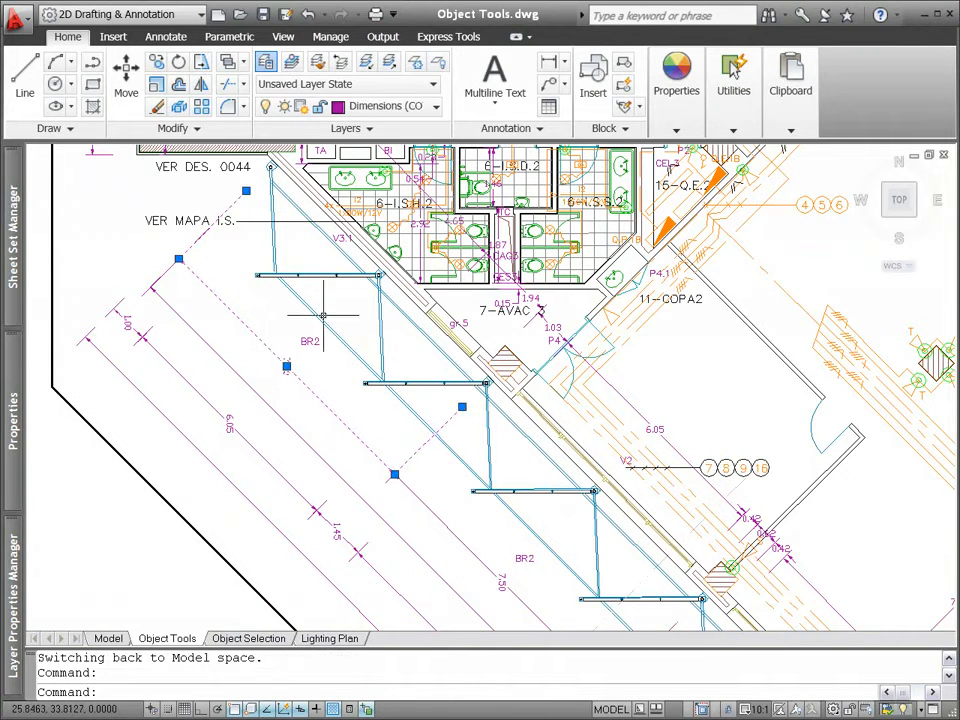
right_click(324, 316)
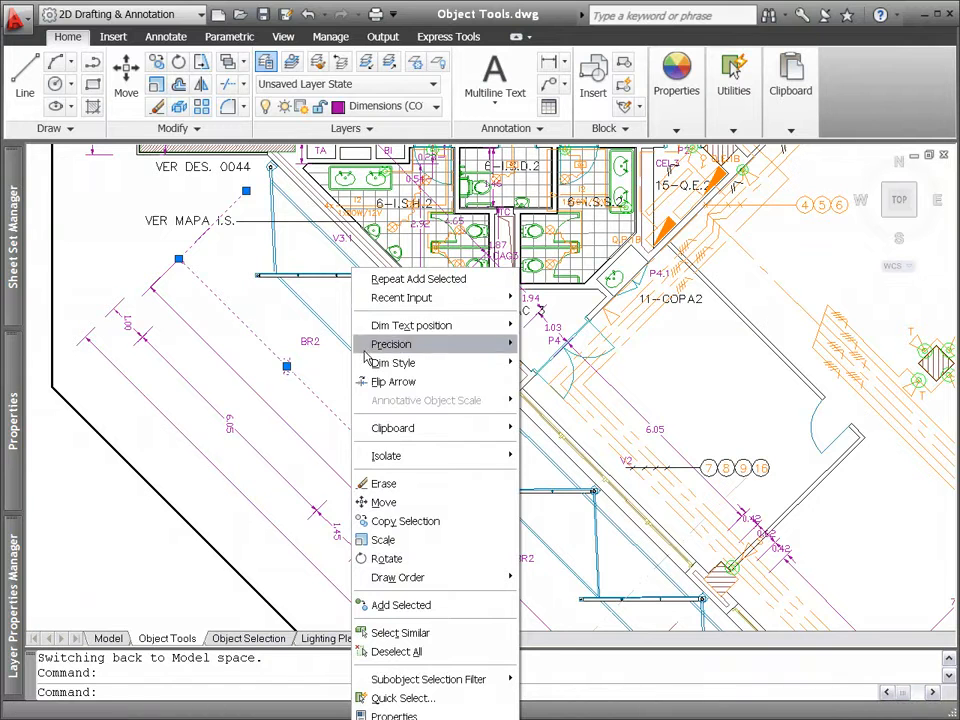
mouse_move(400, 632)
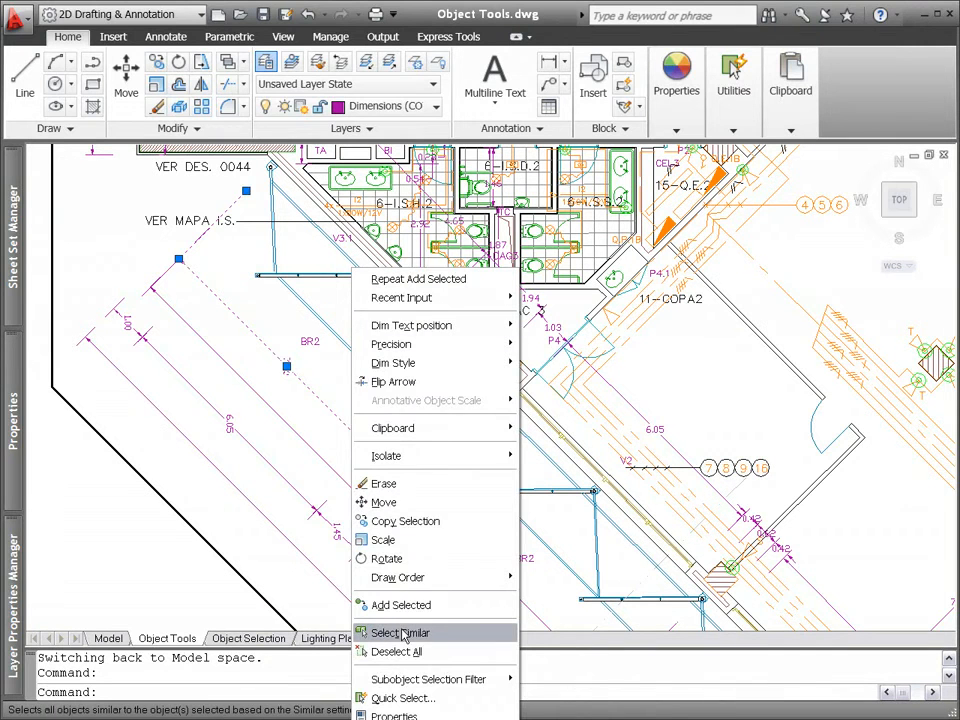
click(400, 632)
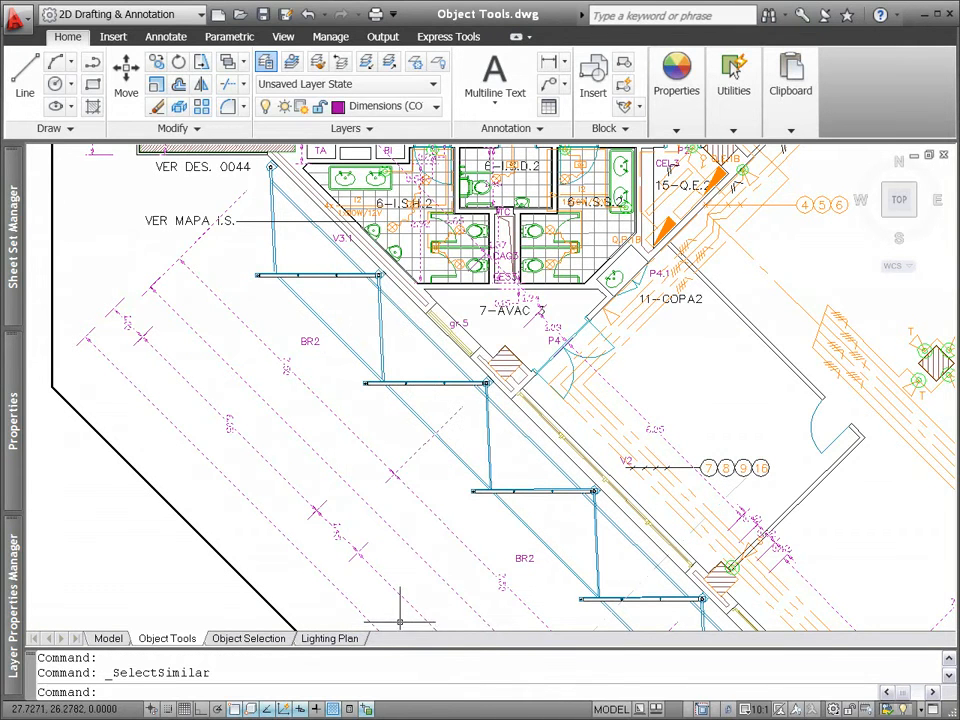
right_click(372, 296)
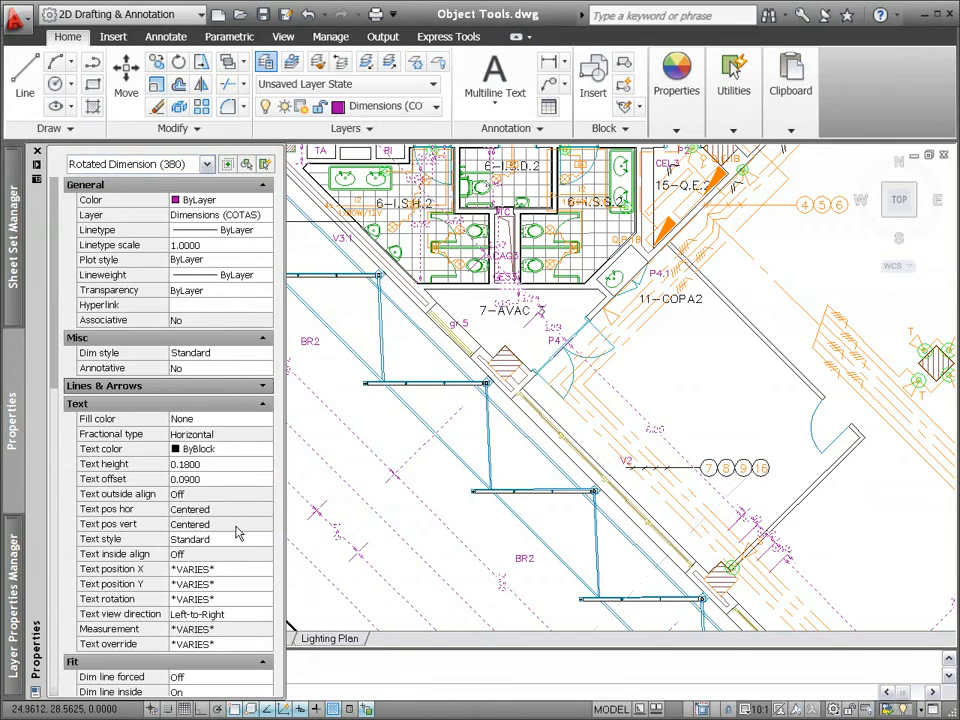
click(216, 598)
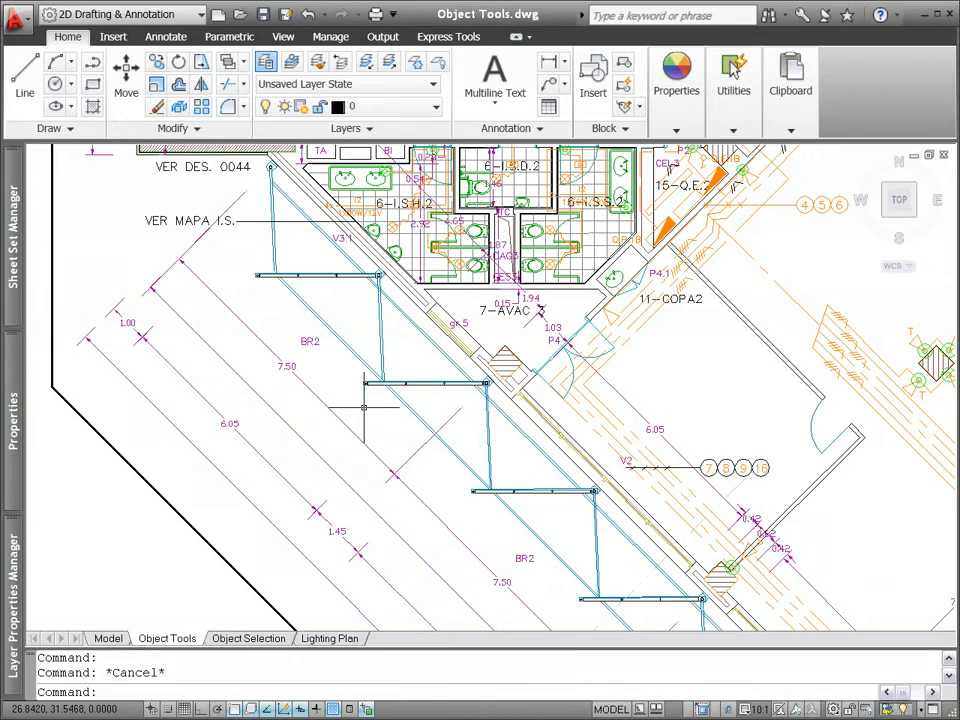
mouse_move(270, 192)
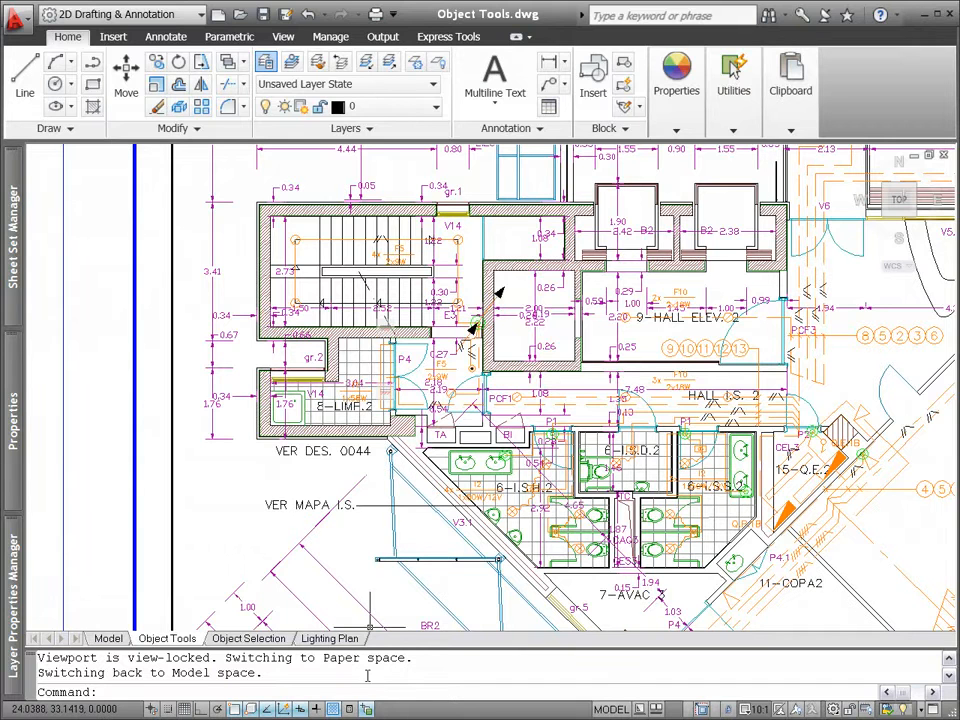
mouse_move(368, 708)
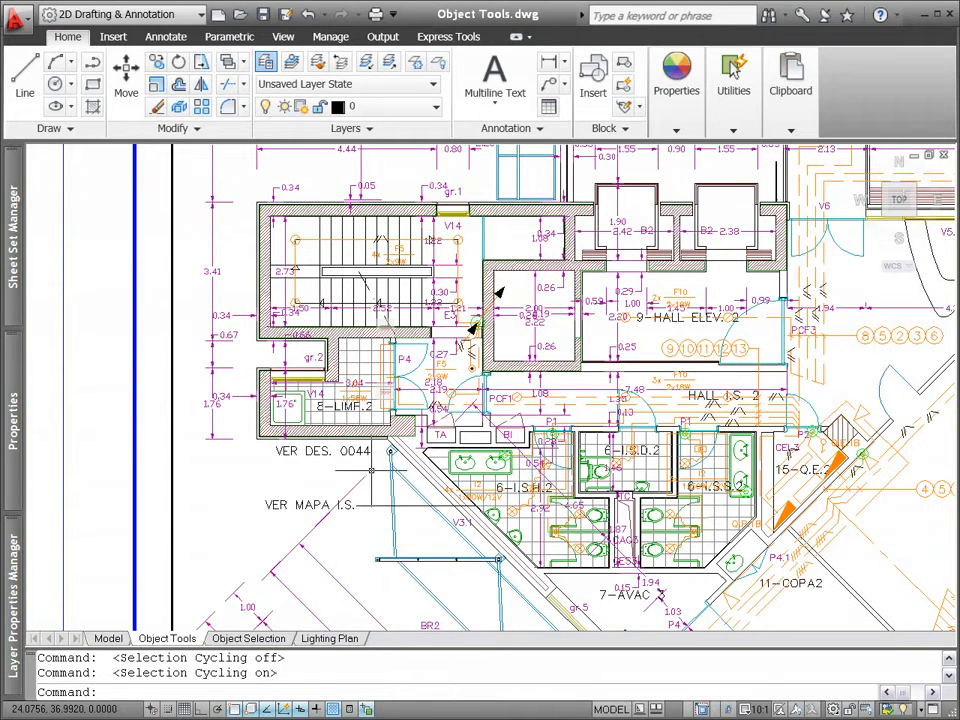
mouse_move(388, 344)
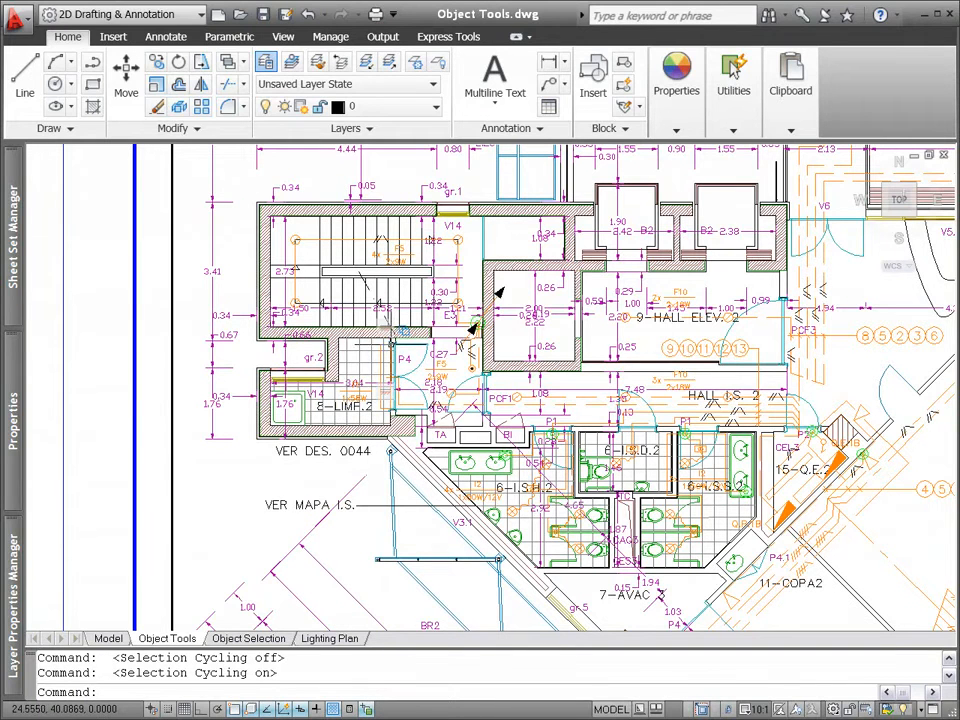
Pick a polyline among the overlapping objects near the stair using selection cycling.
click(388, 344)
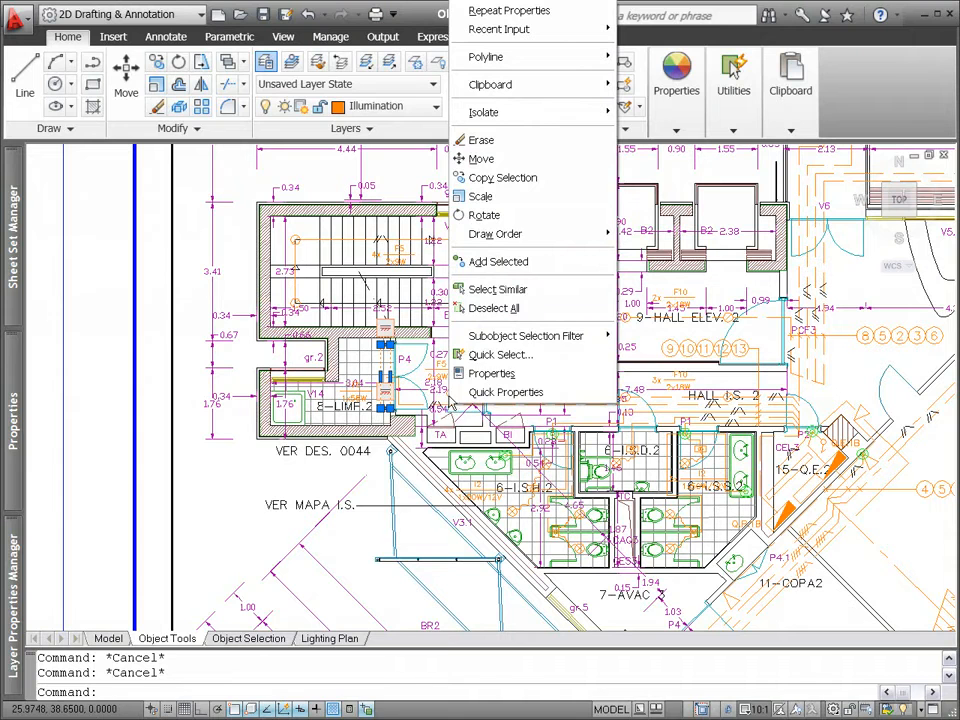
Dismiss the shortcut menu before windowing the stairwell objects.
click(480, 140)
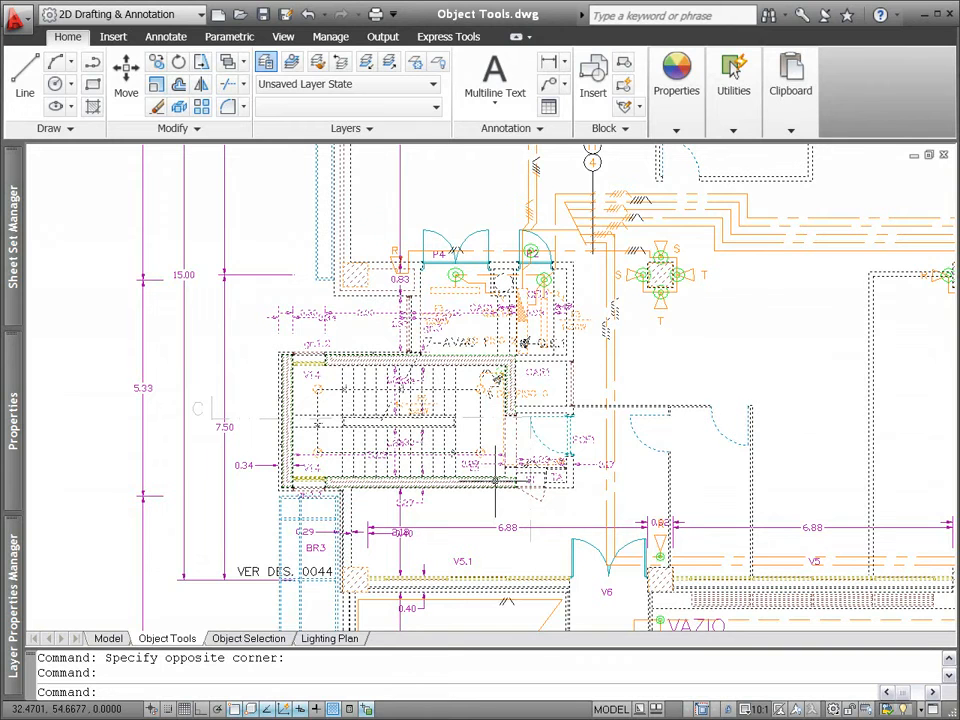
Isolate the selected stairwell objects so the rest of the plan is hidden.
right_click(500, 340)
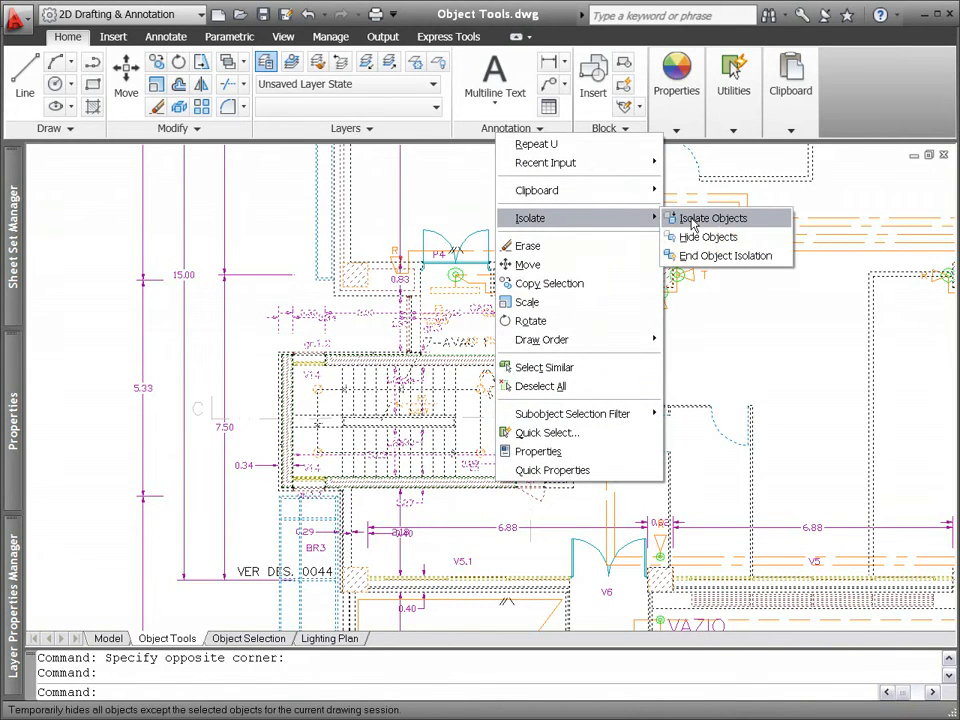
click(712, 218)
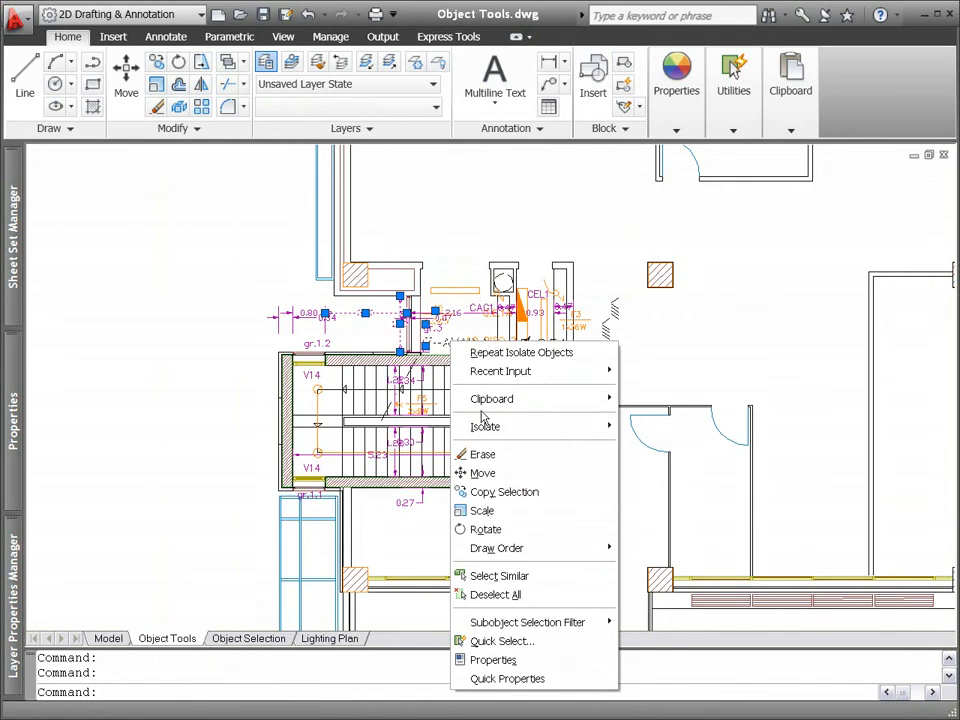
mouse_move(486, 426)
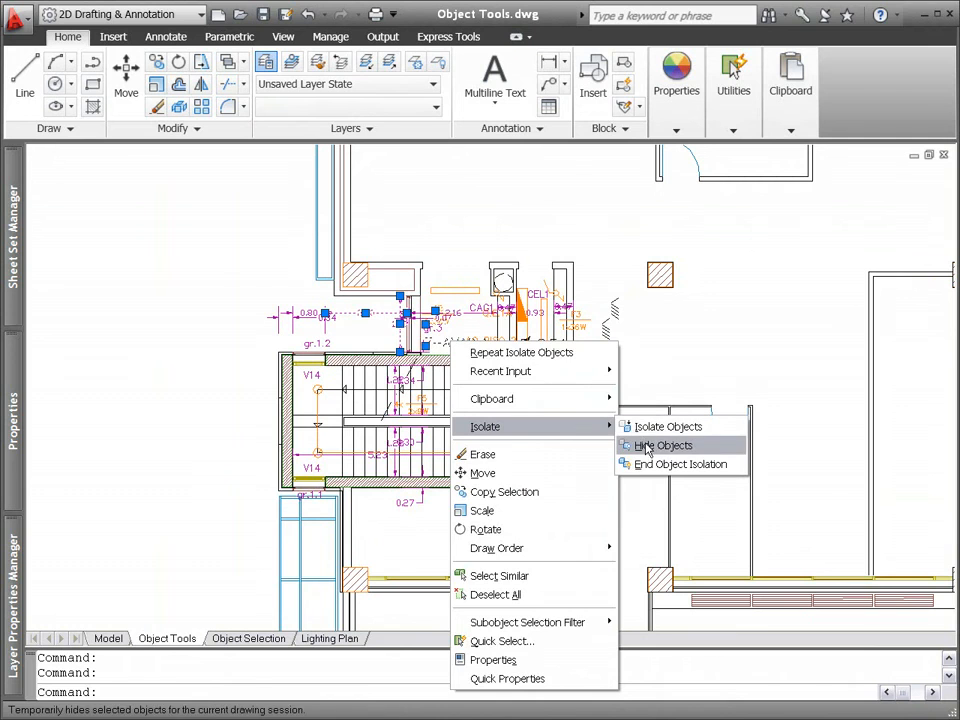
Hide the five selected objects, then End Object Isolation to restore the full plan.
click(662, 444)
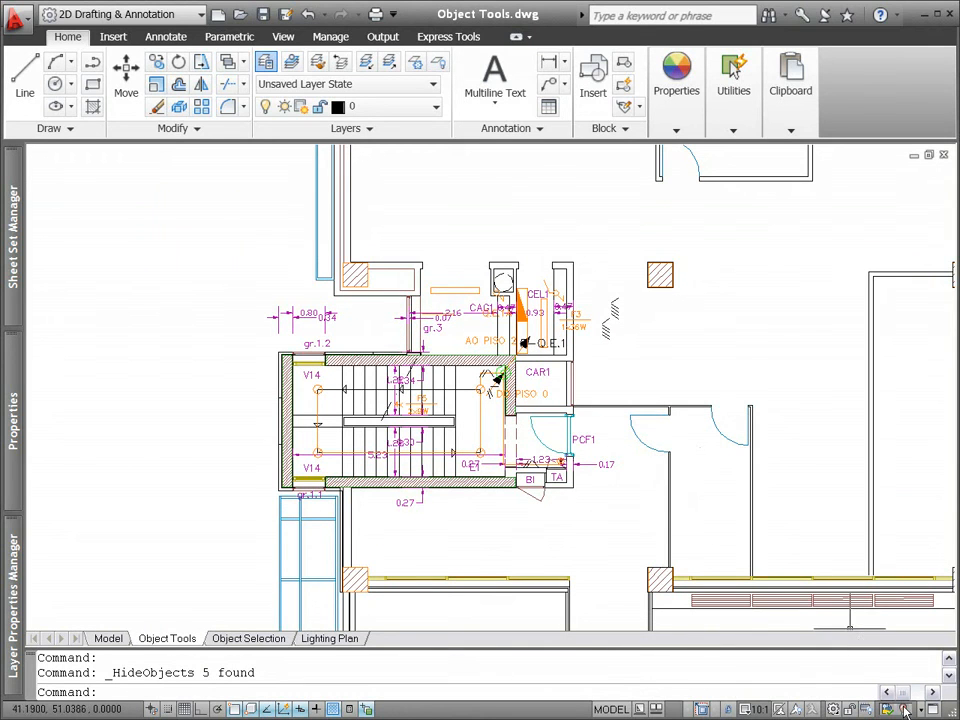
click(888, 708)
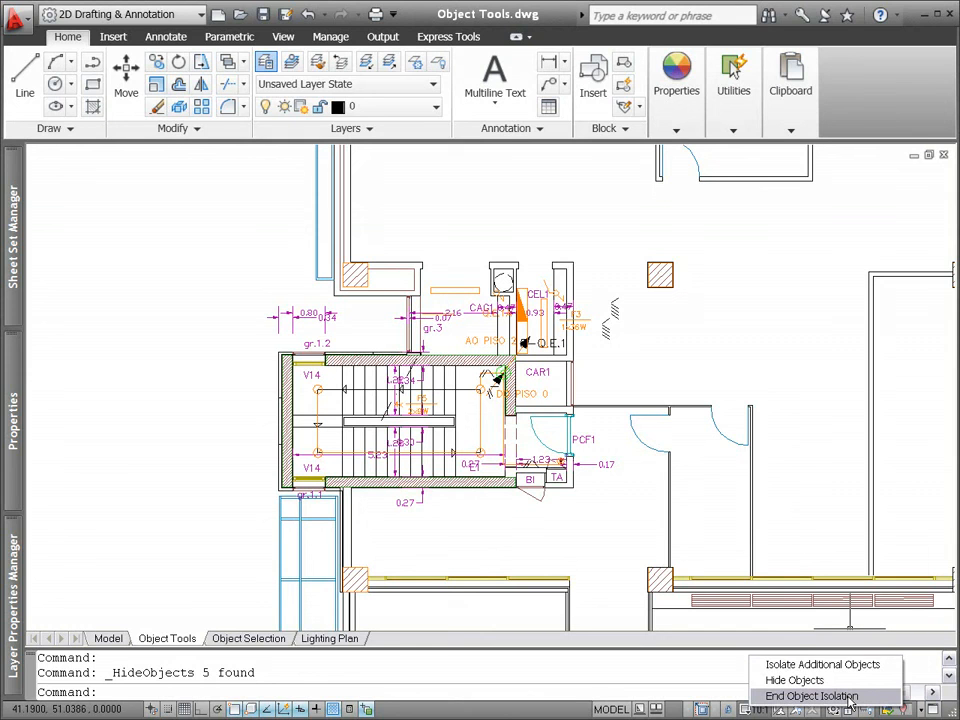
click(810, 696)
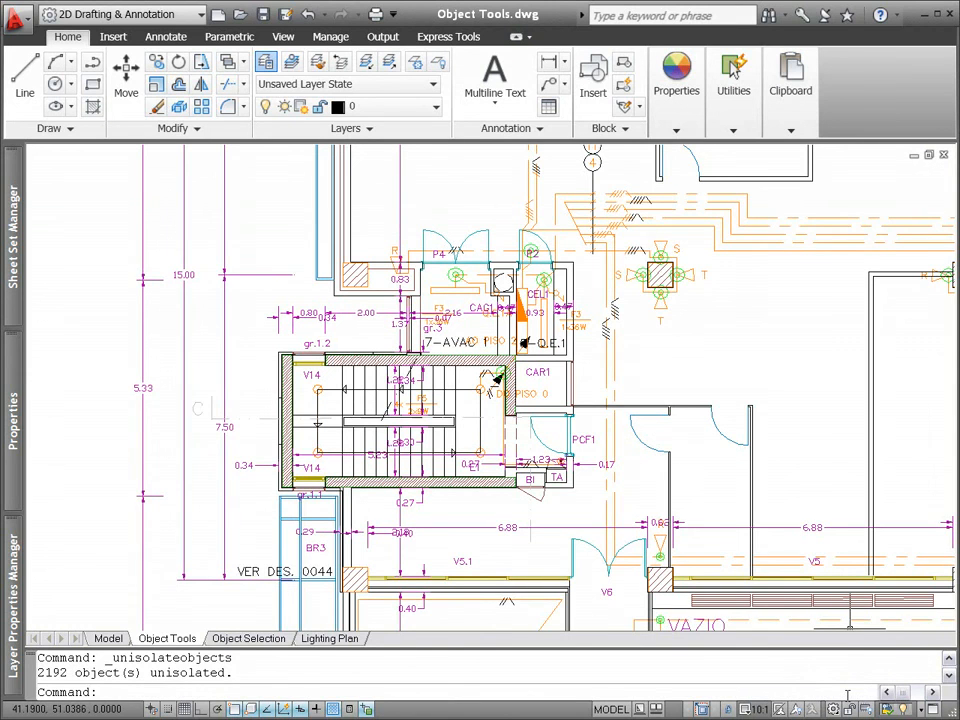